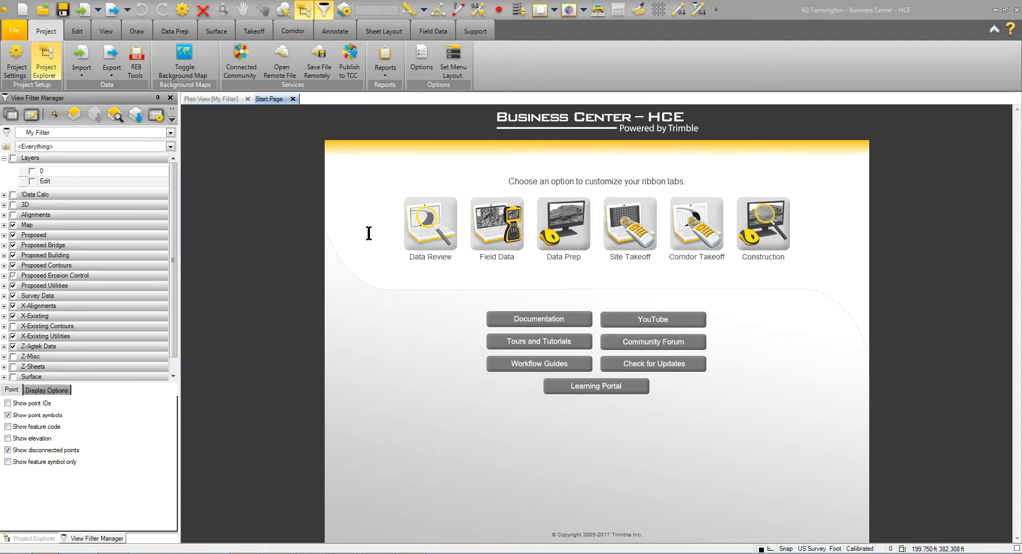
mouse_move(532, 78)
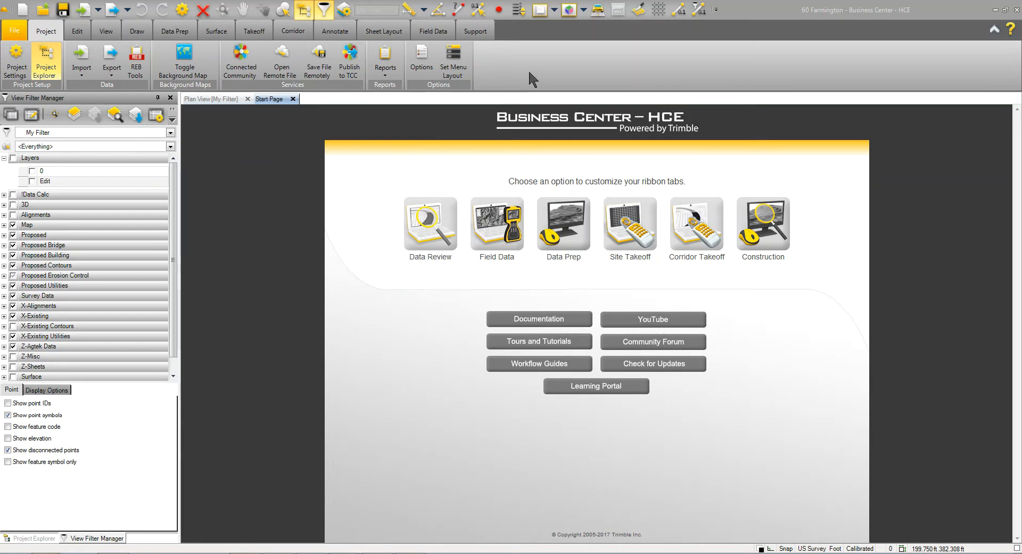
mouse_move(572, 34)
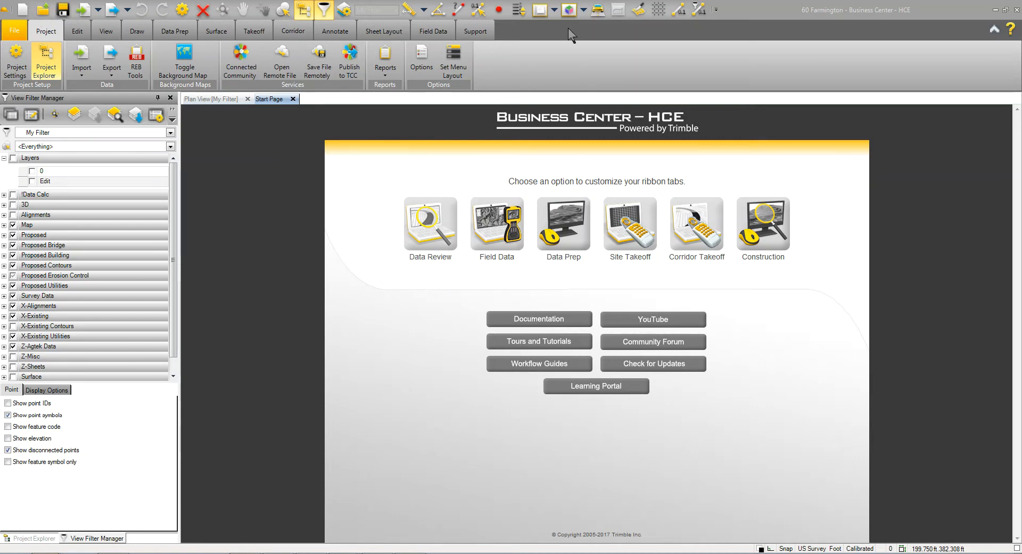
mouse_move(717, 18)
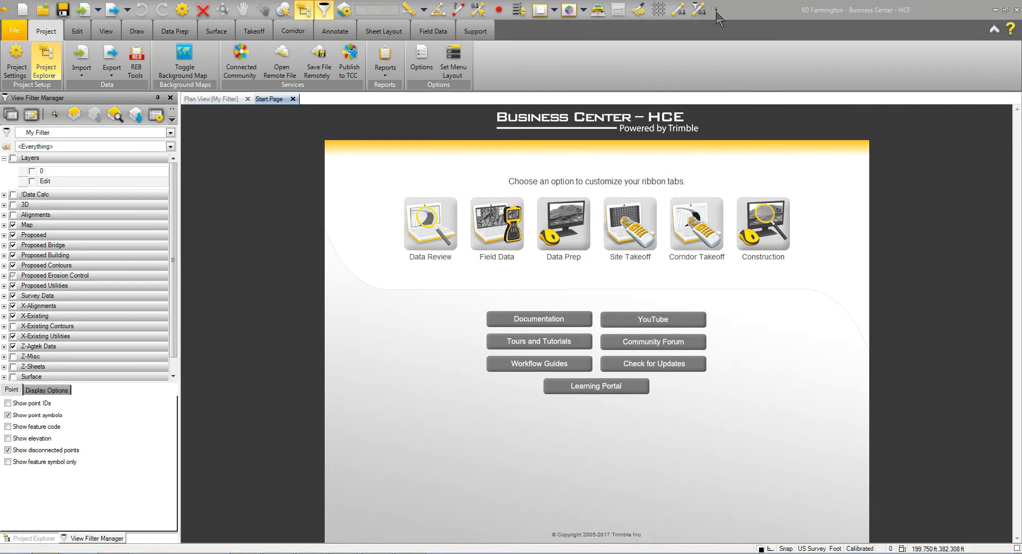
Move the quick-access commands below the ribbon, then put them back above it
click(717, 9)
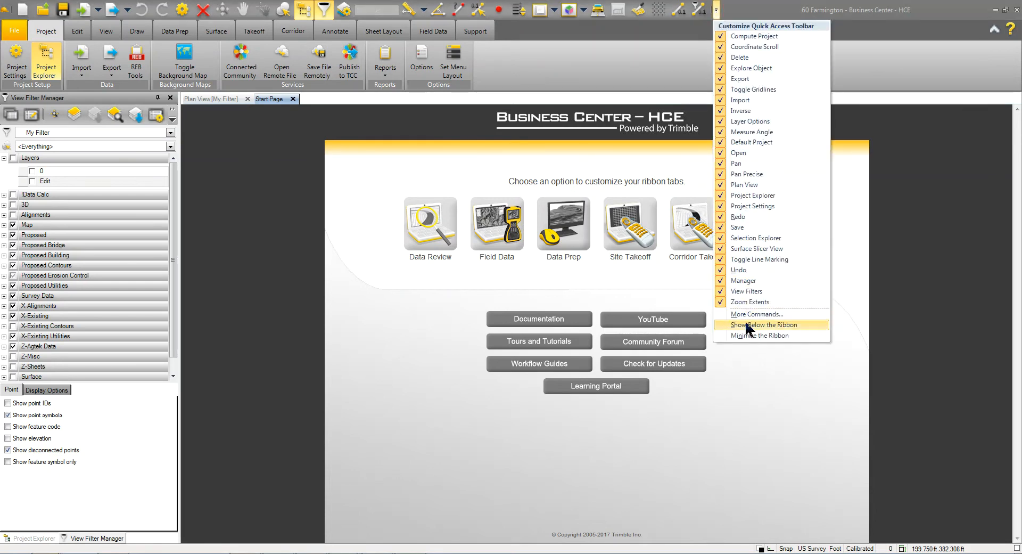
click(764, 325)
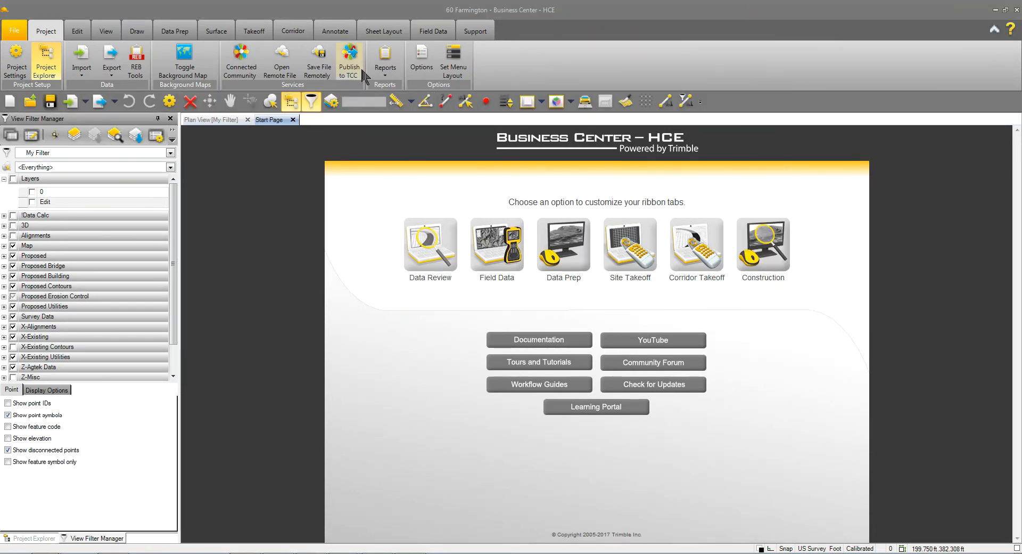
mouse_move(654, 90)
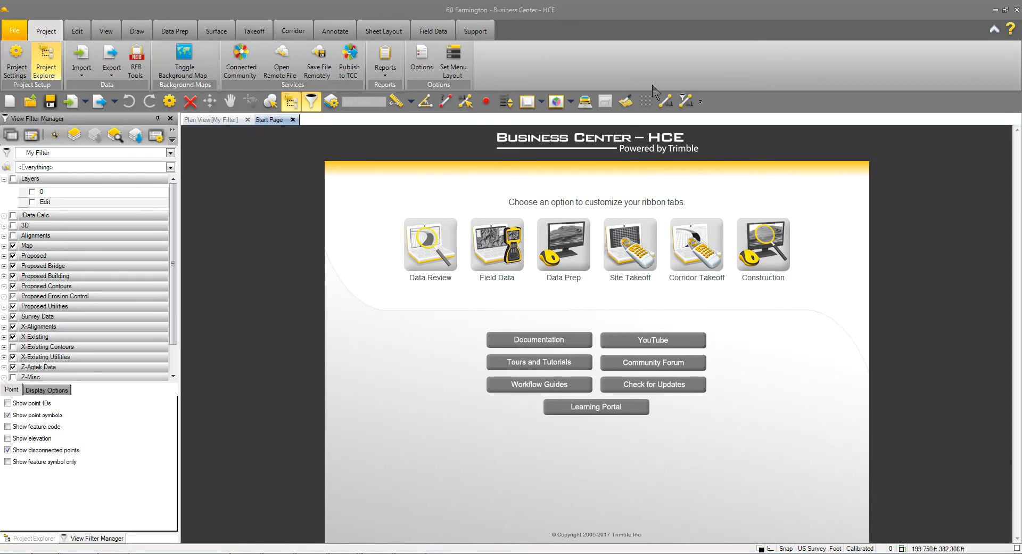
click(701, 101)
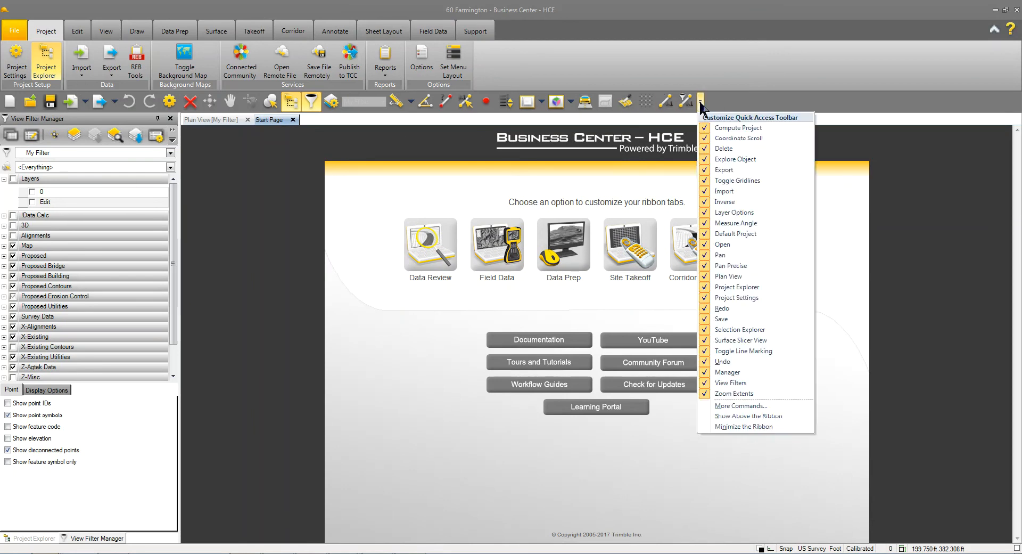
mouse_move(705, 120)
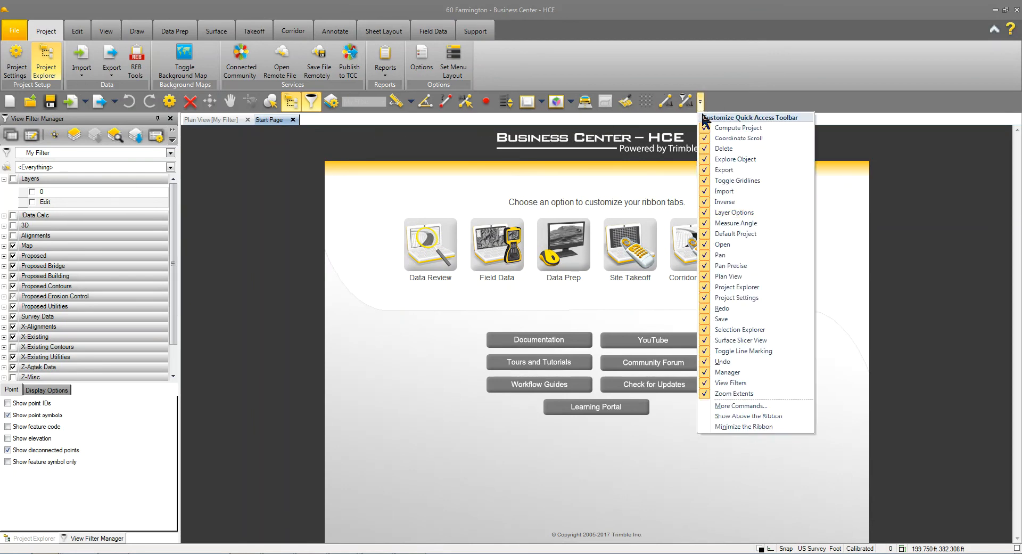
mouse_move(737, 406)
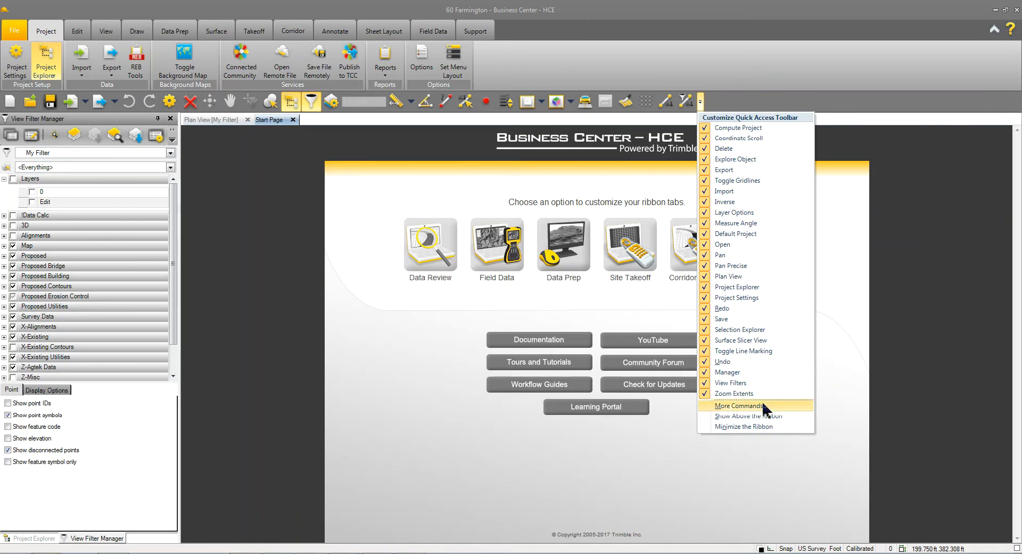
click(749, 416)
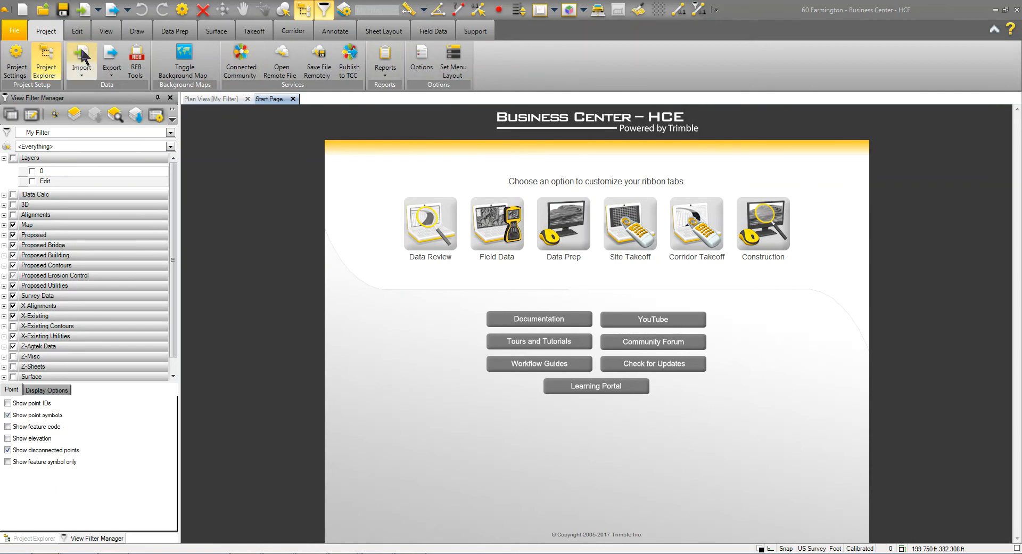
mouse_move(561, 65)
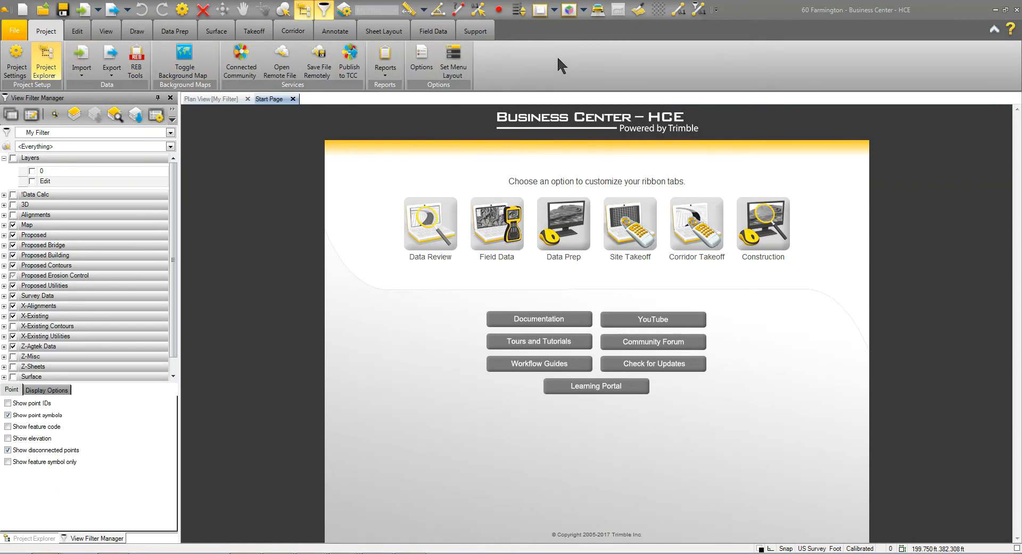
mouse_move(474, 65)
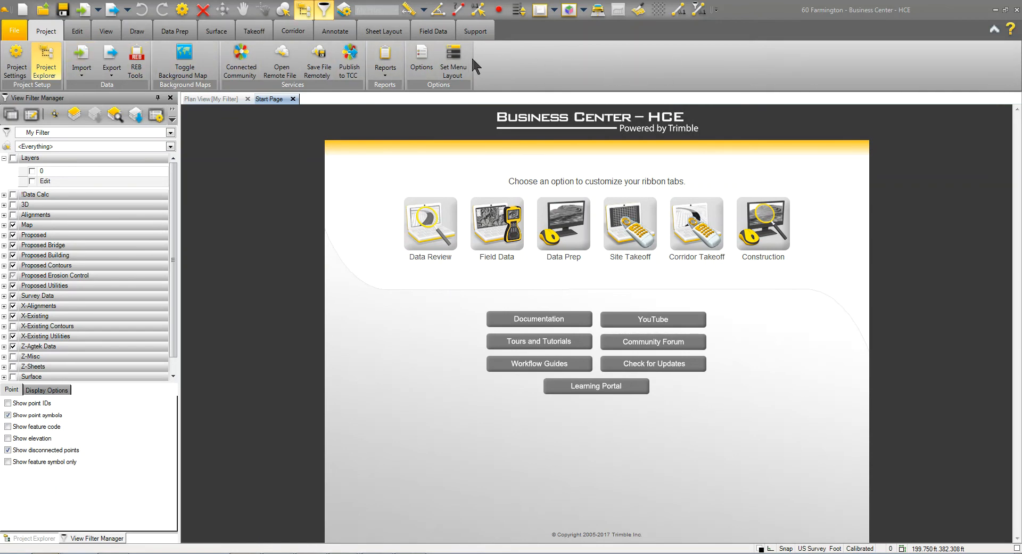
Bring up the Customize dialog on its Toolbars tab from the ribbon shortcut menu
right_click(528, 59)
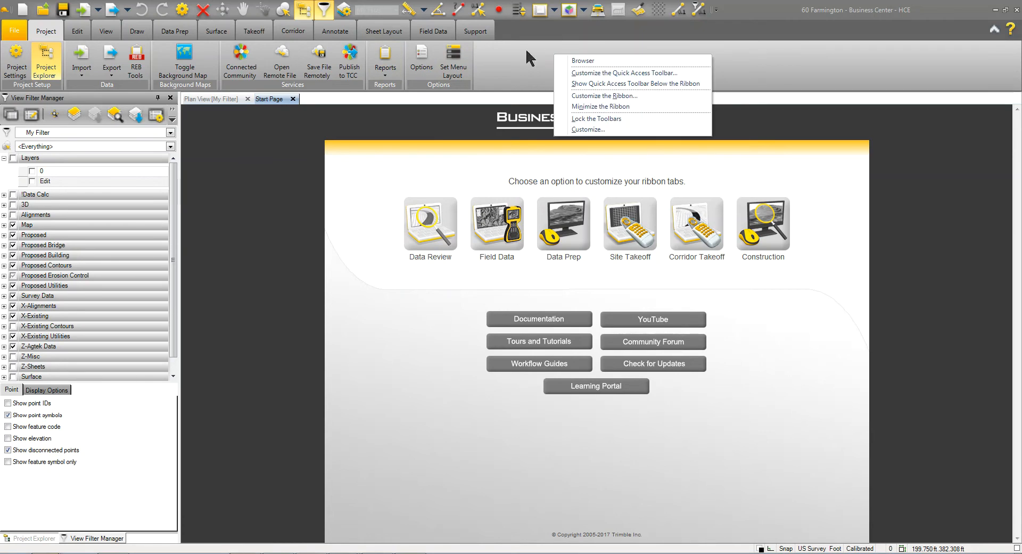
mouse_move(586, 129)
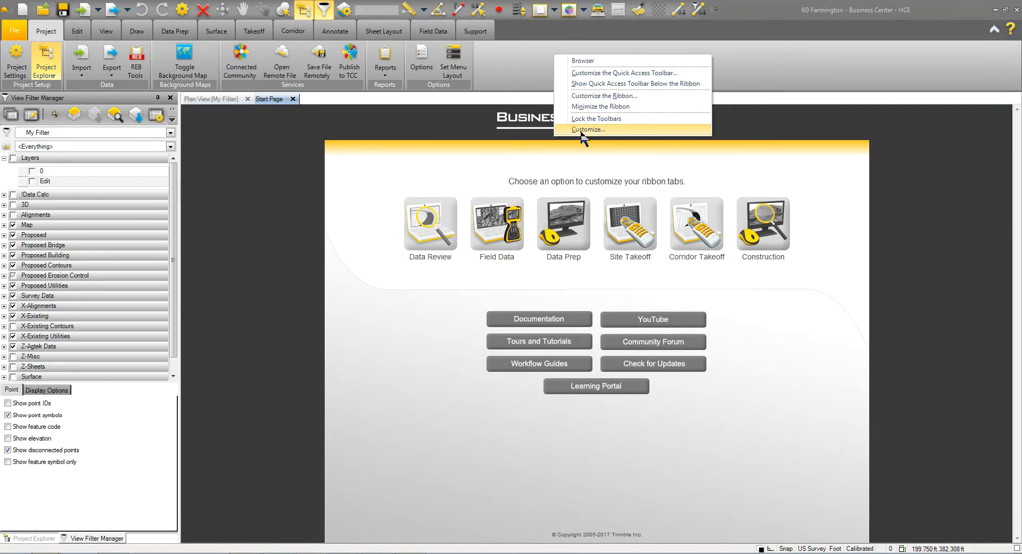
mouse_move(590, 138)
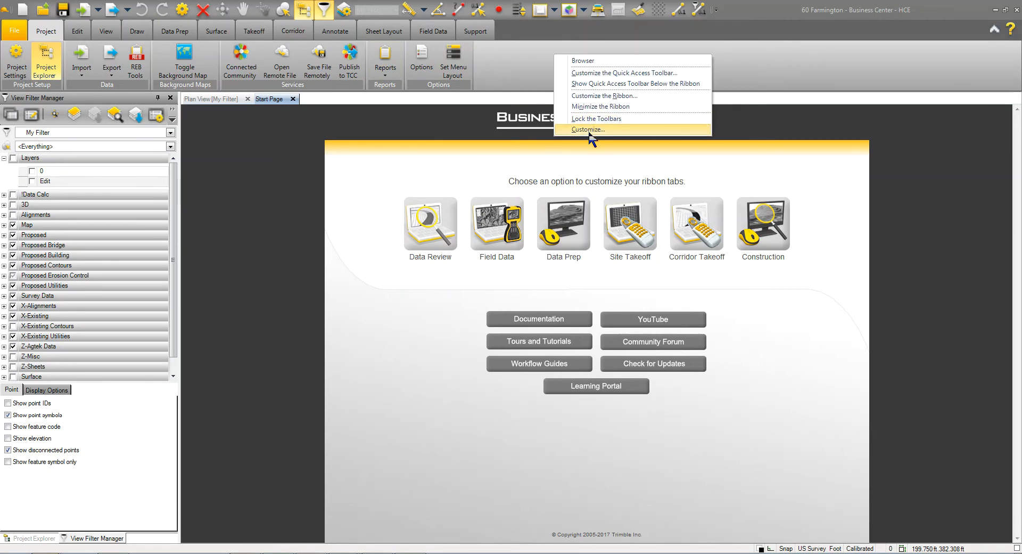
click(588, 129)
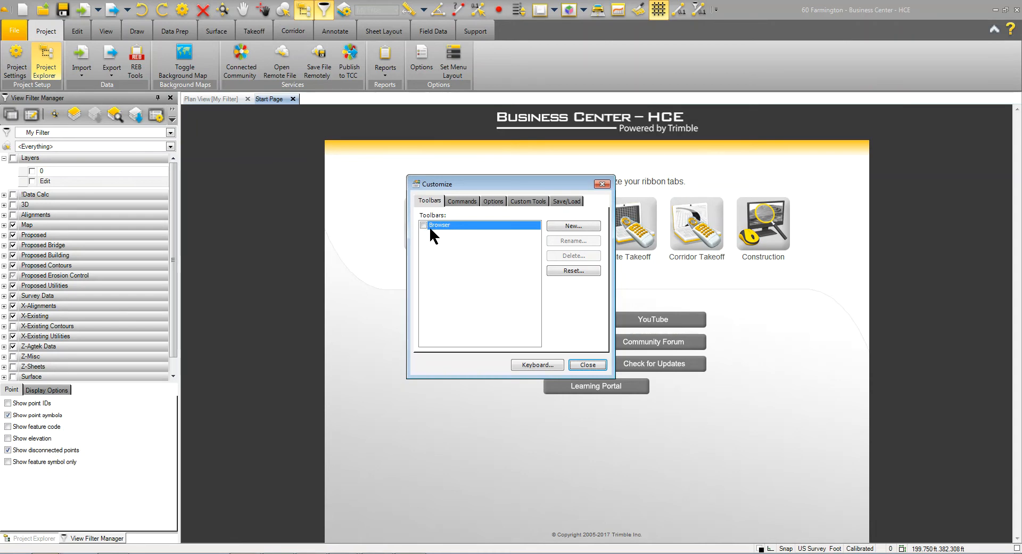
Create a new toolbar named 'Edit' set to float freely, appearing checked beside Browser
click(573, 225)
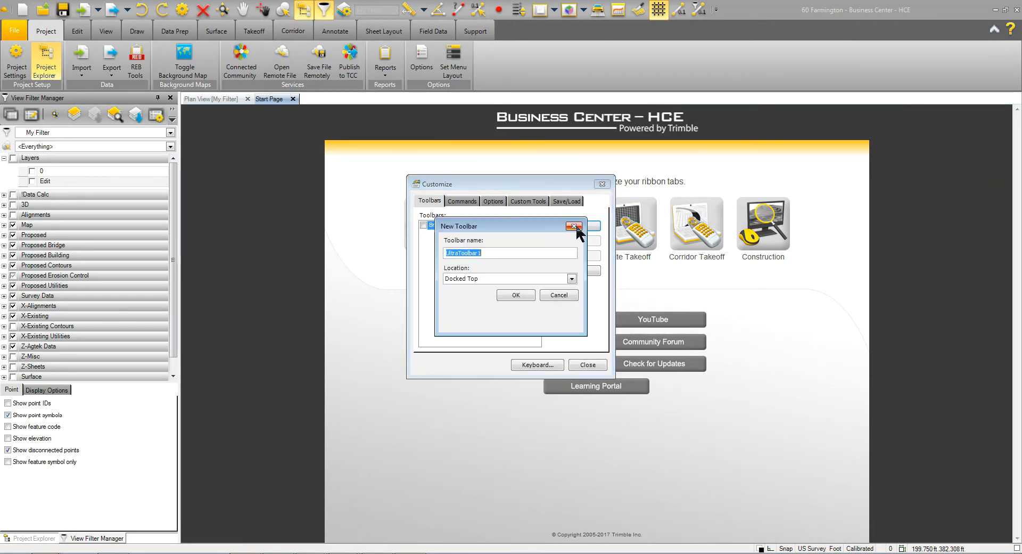
mouse_move(509, 287)
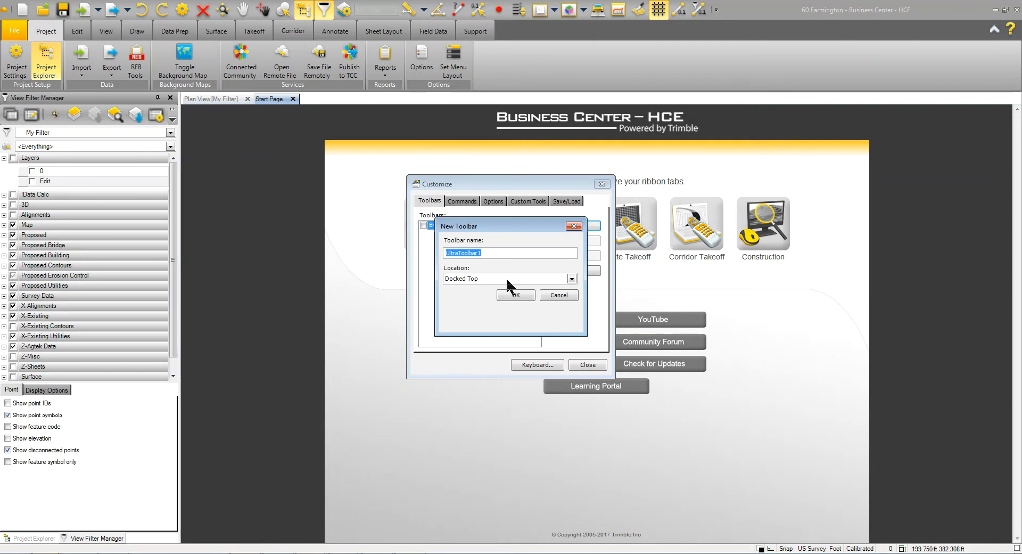
text(Edit)
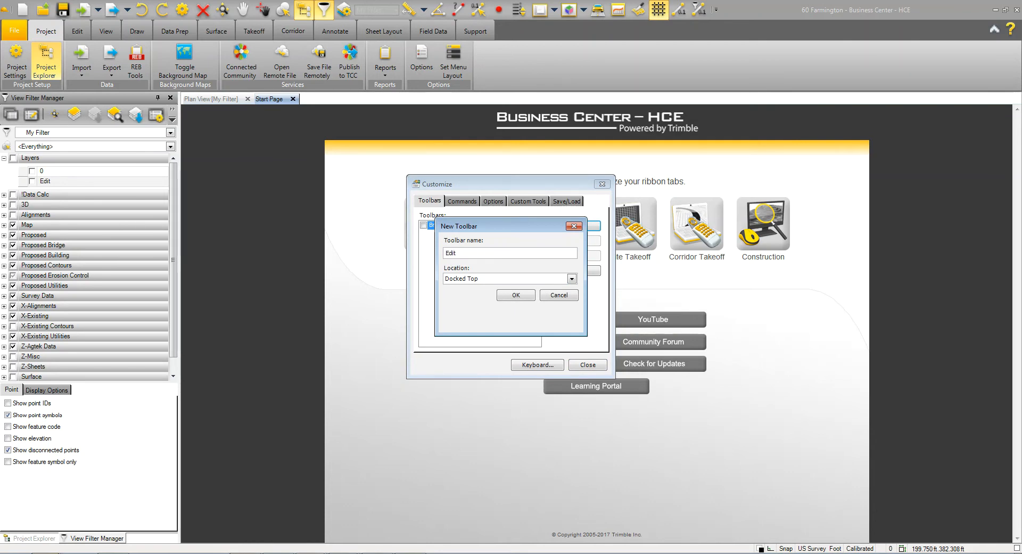
click(570, 279)
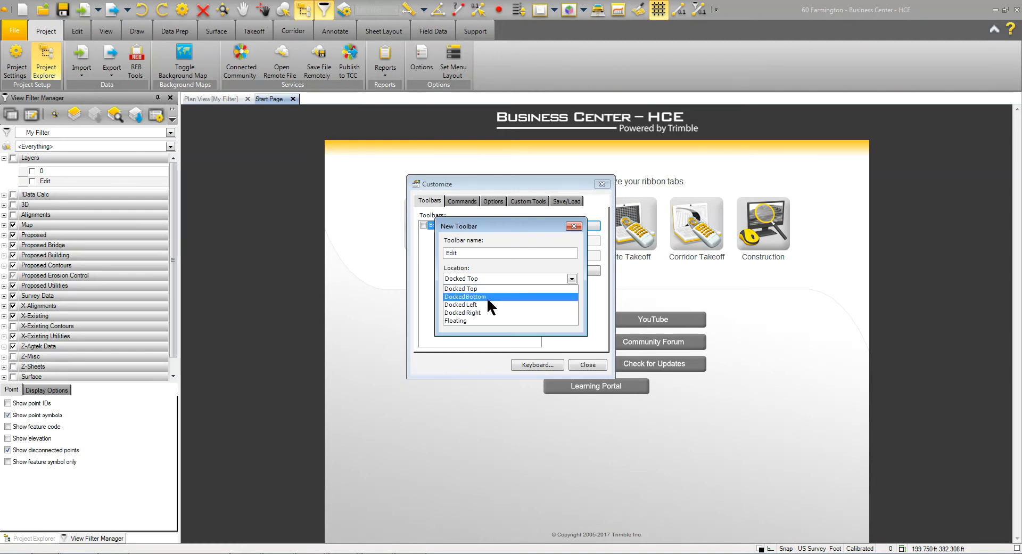
click(457, 320)
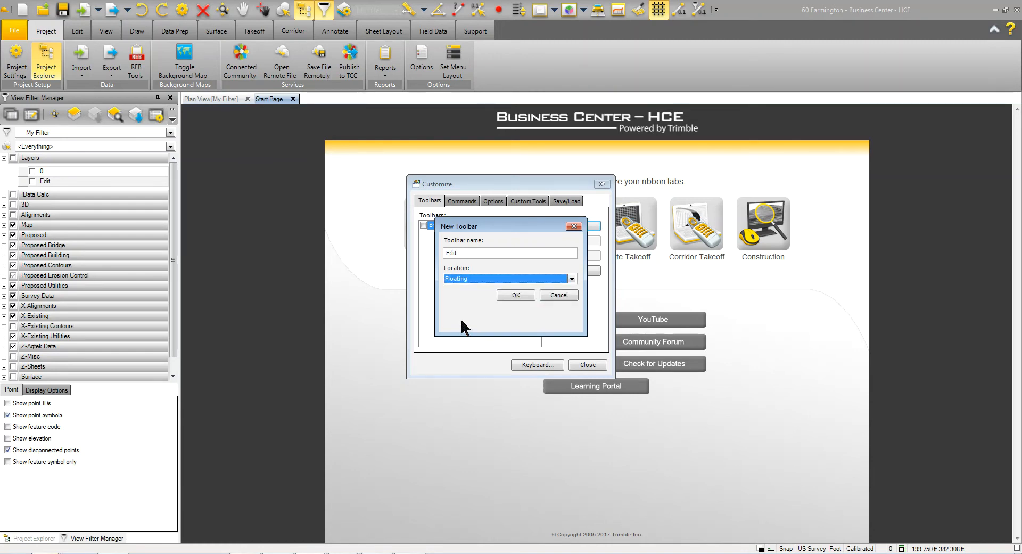
click(515, 295)
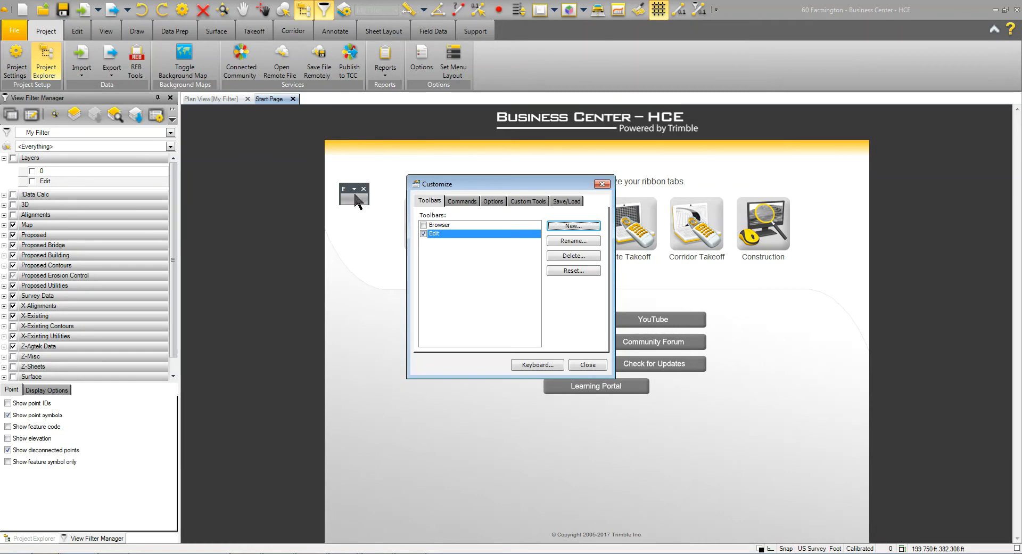
mouse_move(339, 201)
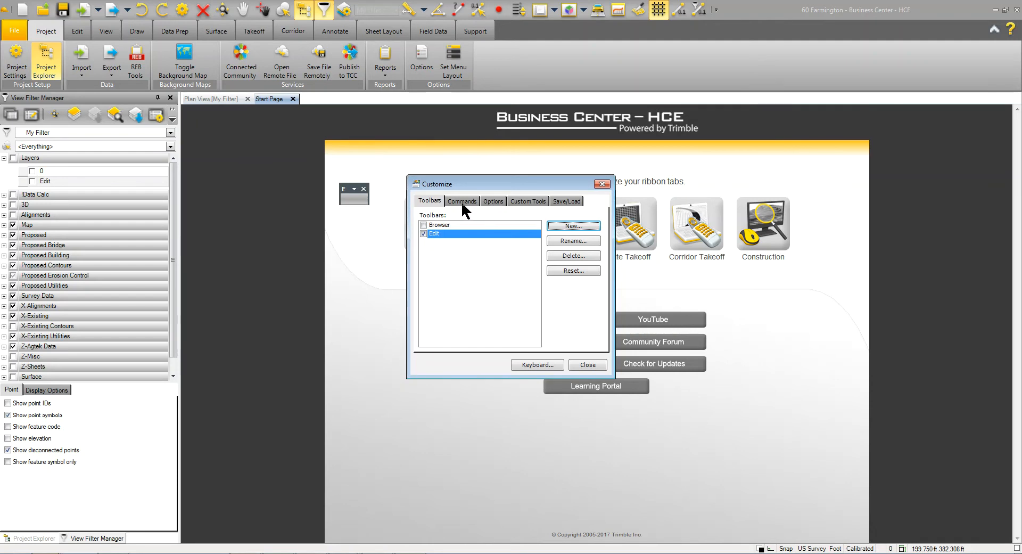
From the Edit command category, add Properties, Move Objects and Scale Objects to the Edit toolbar
click(461, 202)
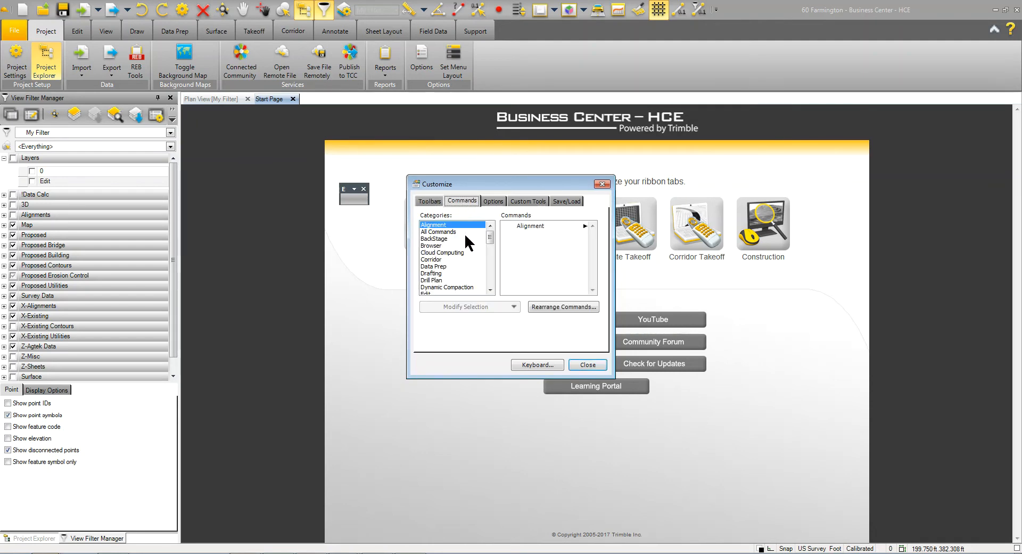
mouse_move(464, 275)
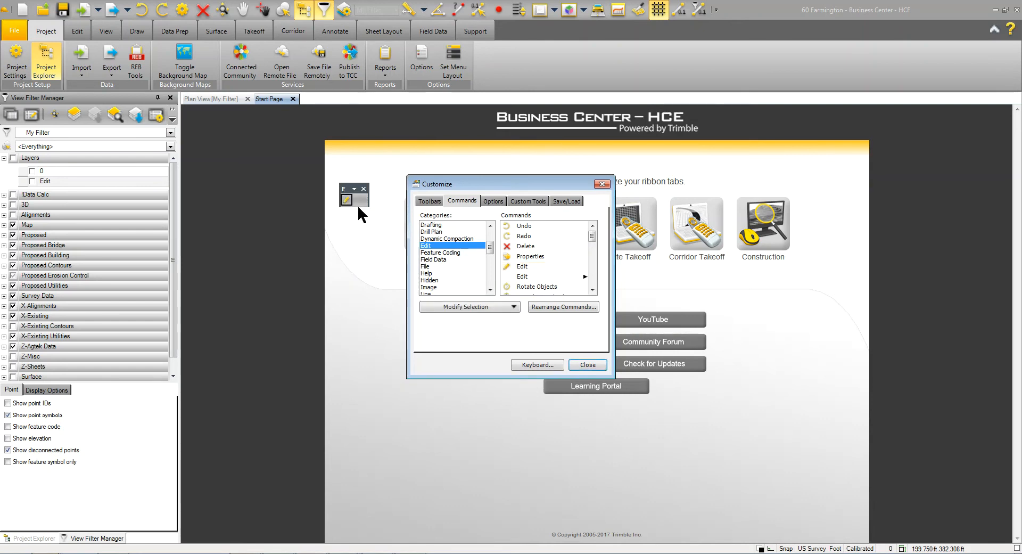
mouse_move(525, 261)
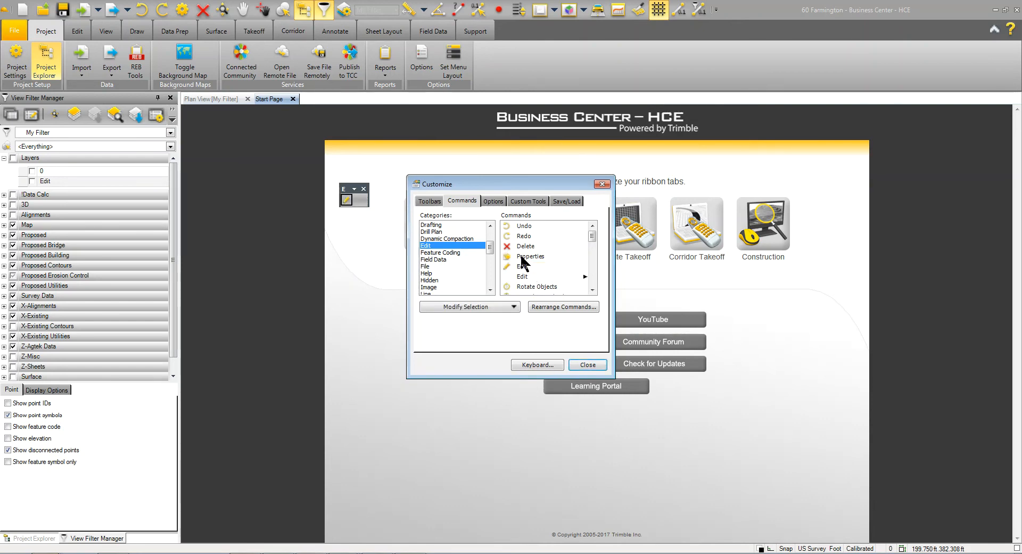
click(525, 246)
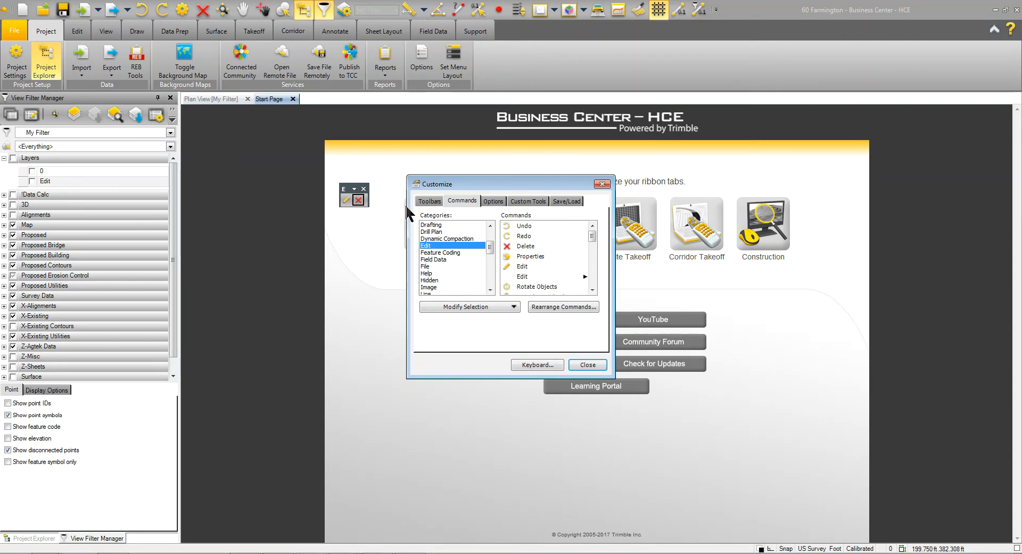
click(530, 256)
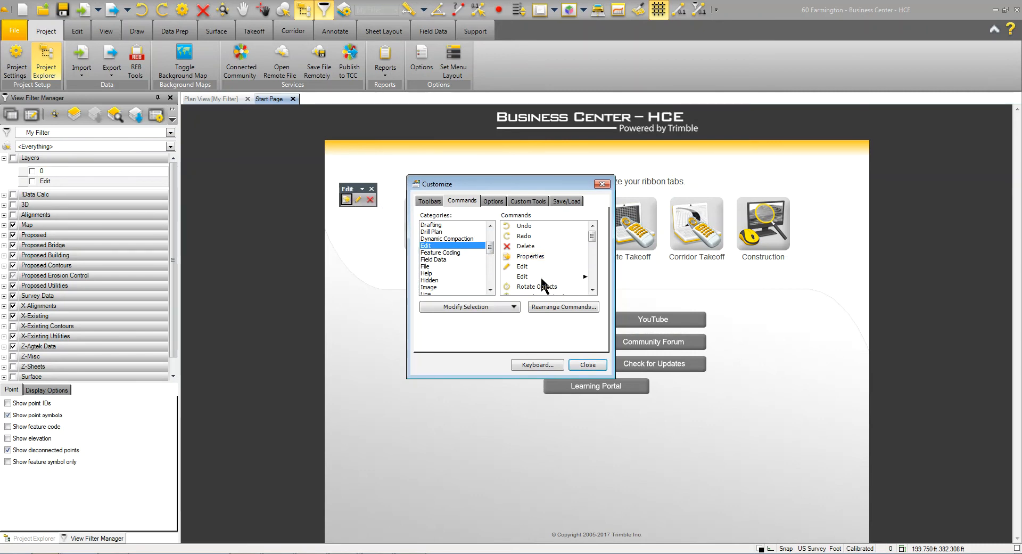
scroll(down, 3)
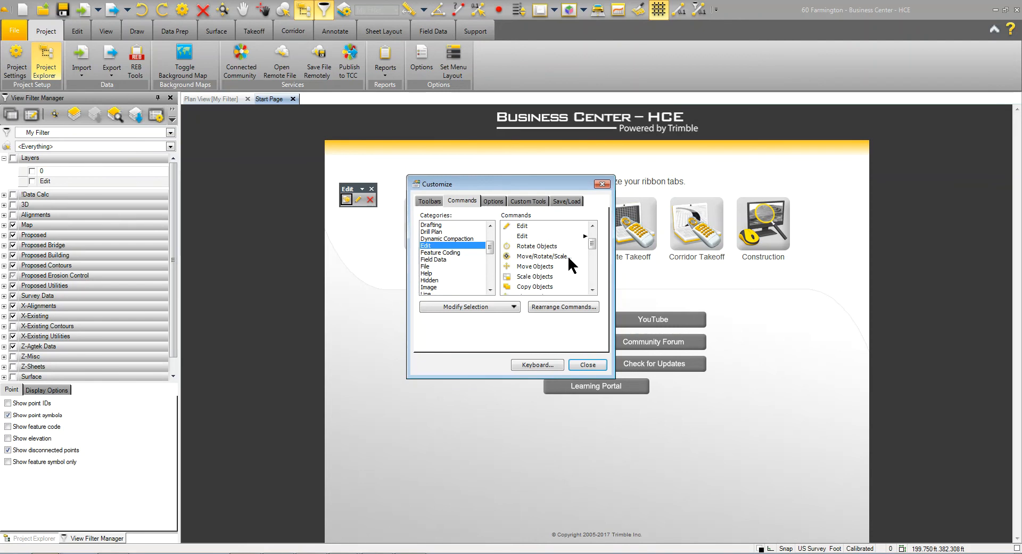
click(535, 266)
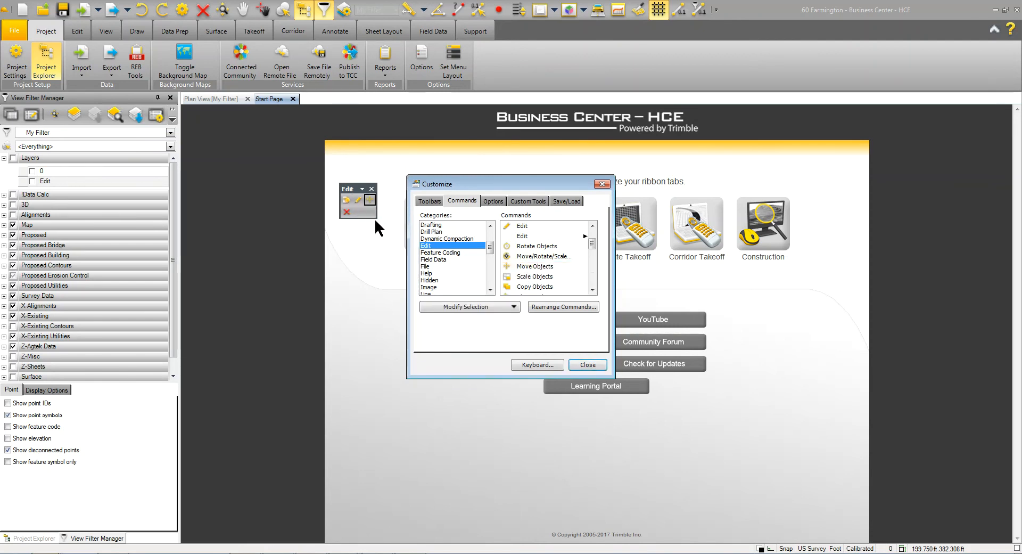
mouse_move(535, 288)
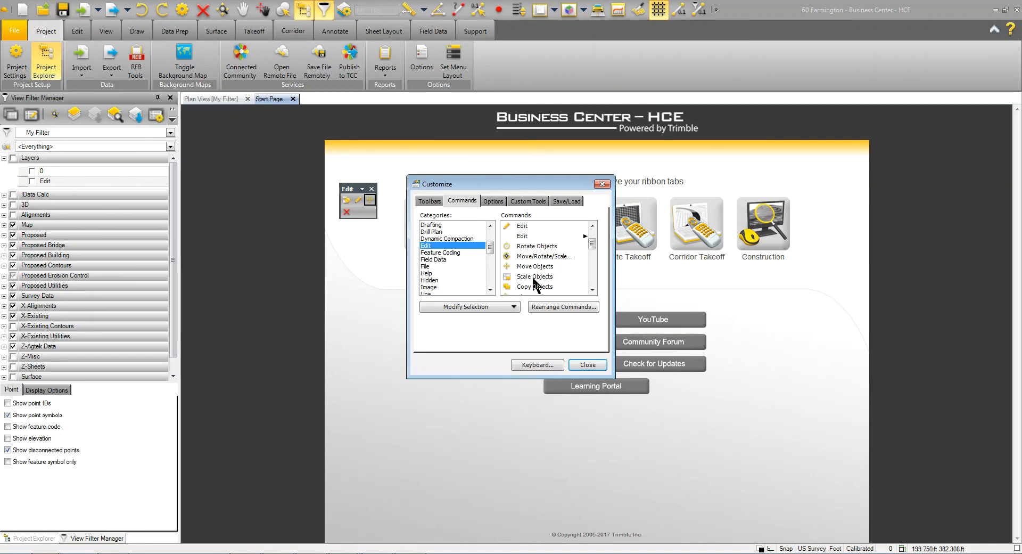
click(533, 276)
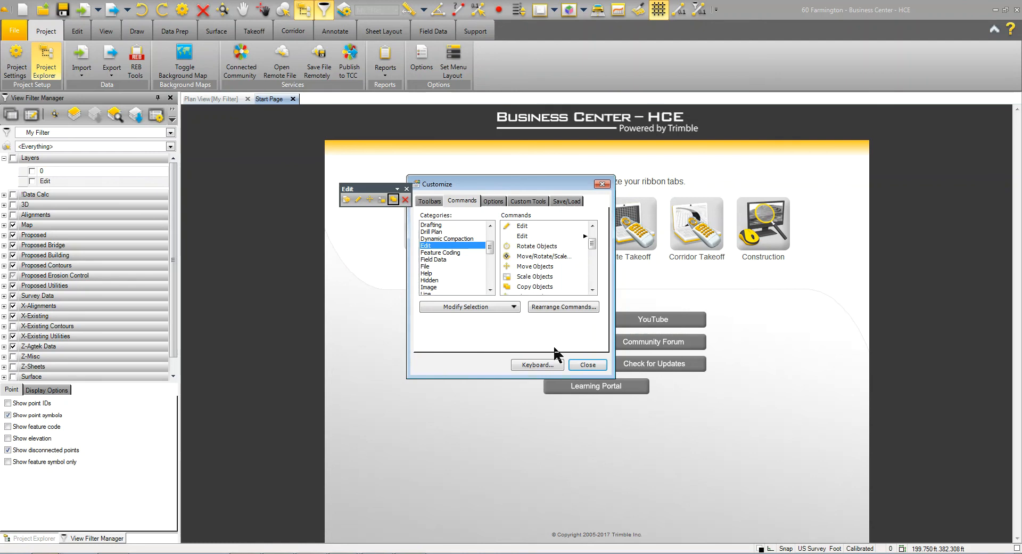
mouse_move(556, 338)
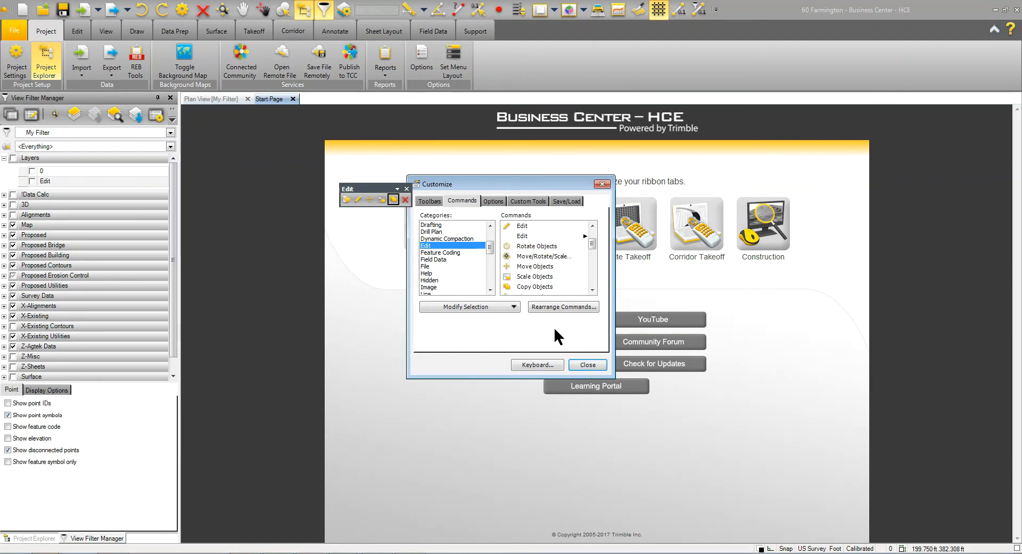
Enable Large Icons on Toolbars while leaving Large Icons on Menus off
click(493, 201)
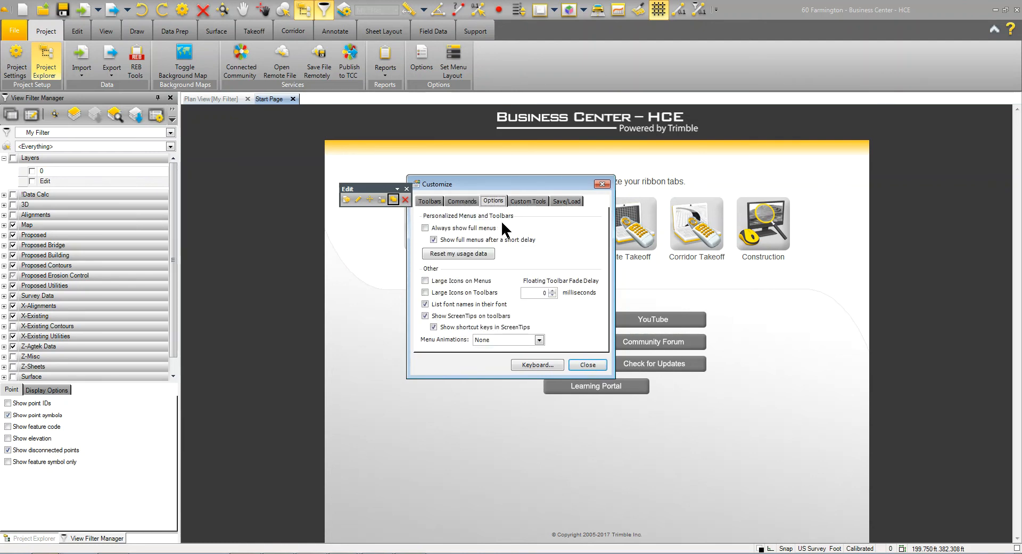
mouse_move(481, 240)
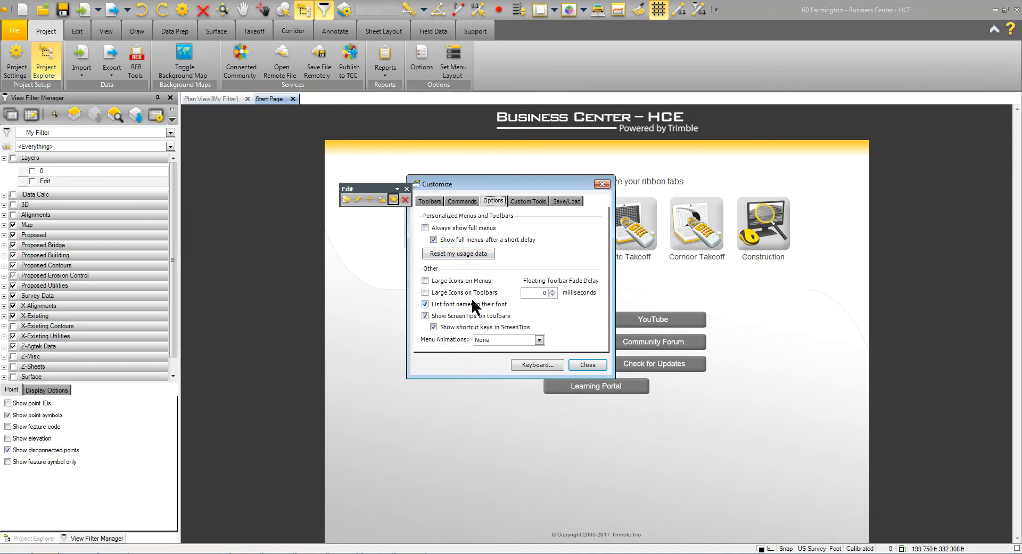
click(425, 280)
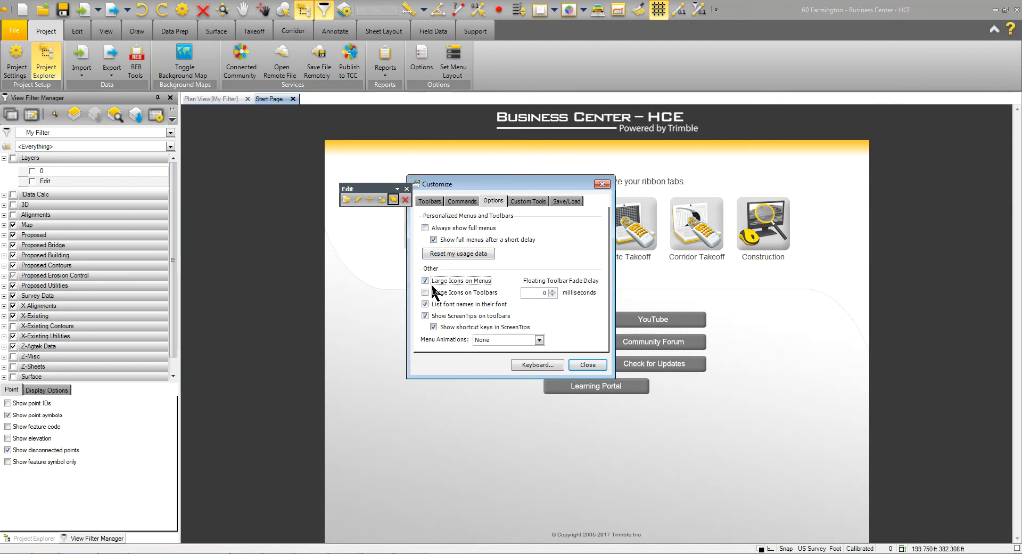
click(426, 280)
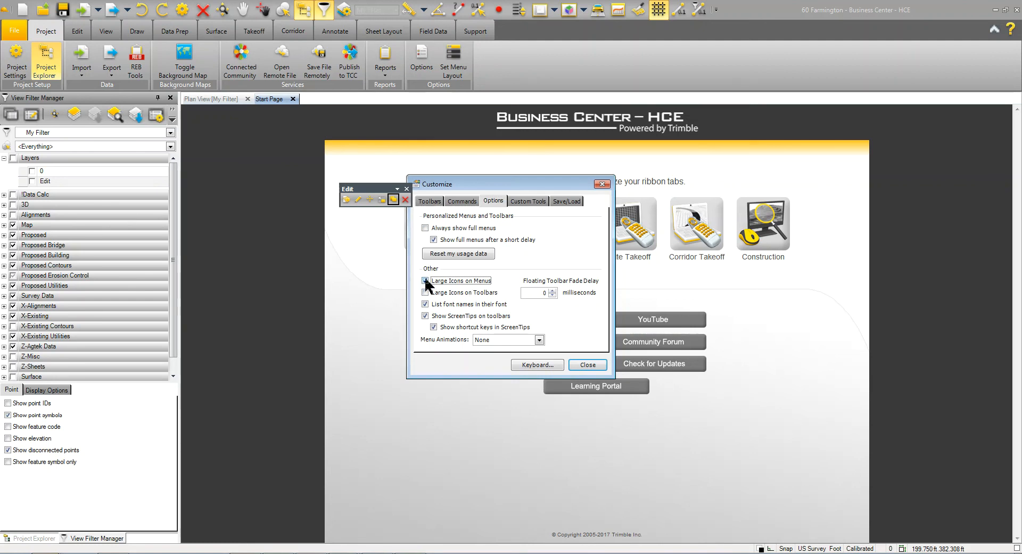
click(426, 292)
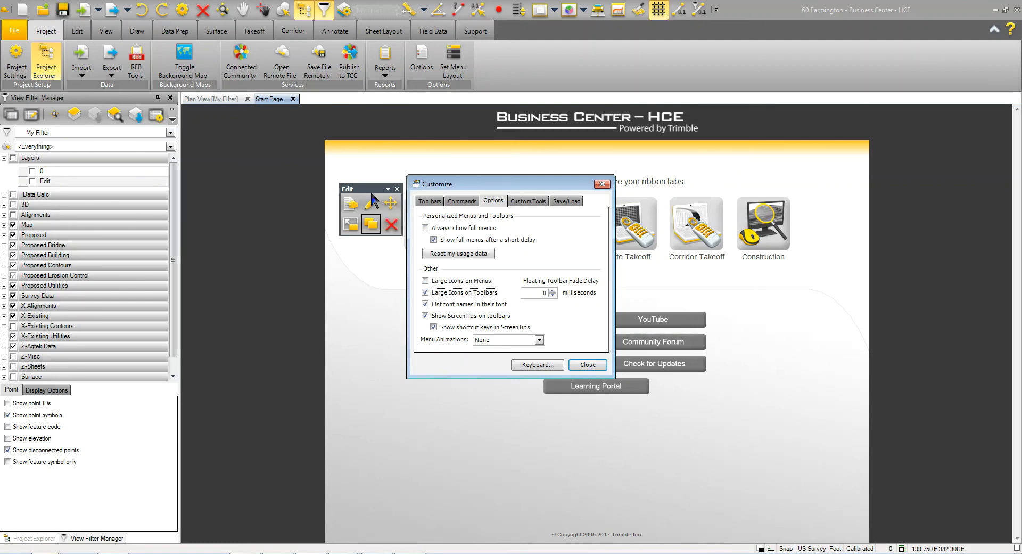
Reshape the floating Edit toolbar so its six commands sit in a single row
drag(369, 187, 285, 168)
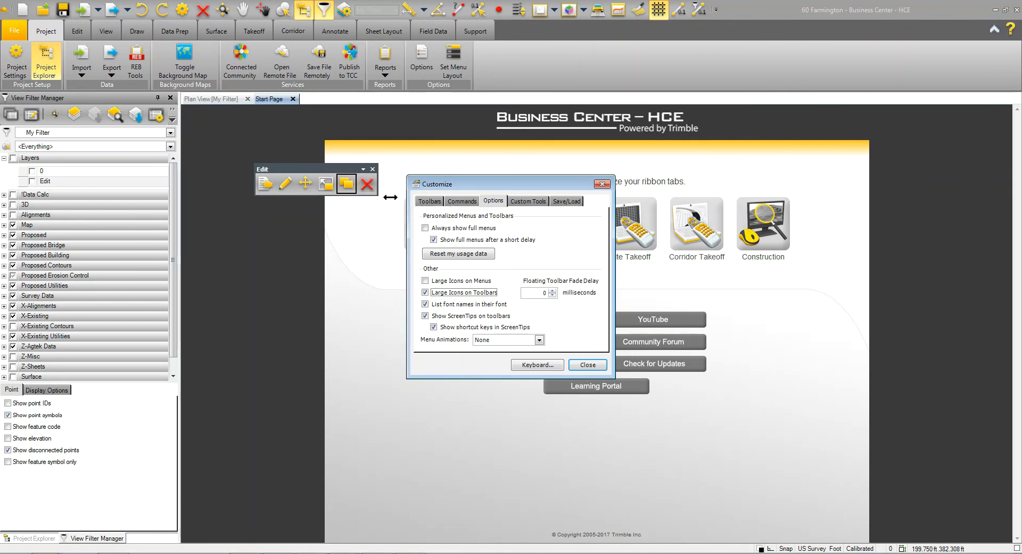
drag(390, 196, 303, 243)
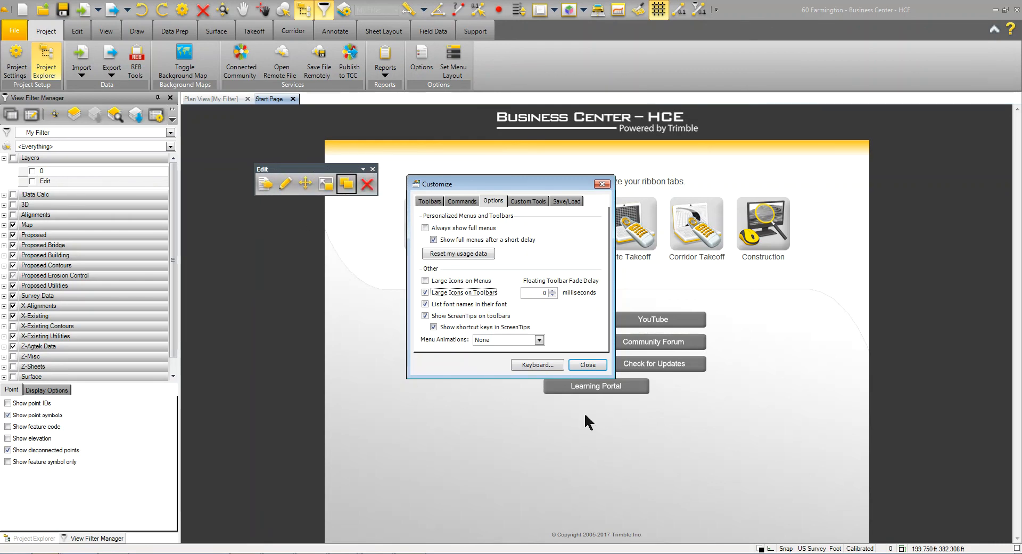
Close the Customize dialog, leaving the large-icon Edit toolbar floating over the Start Page
click(585, 364)
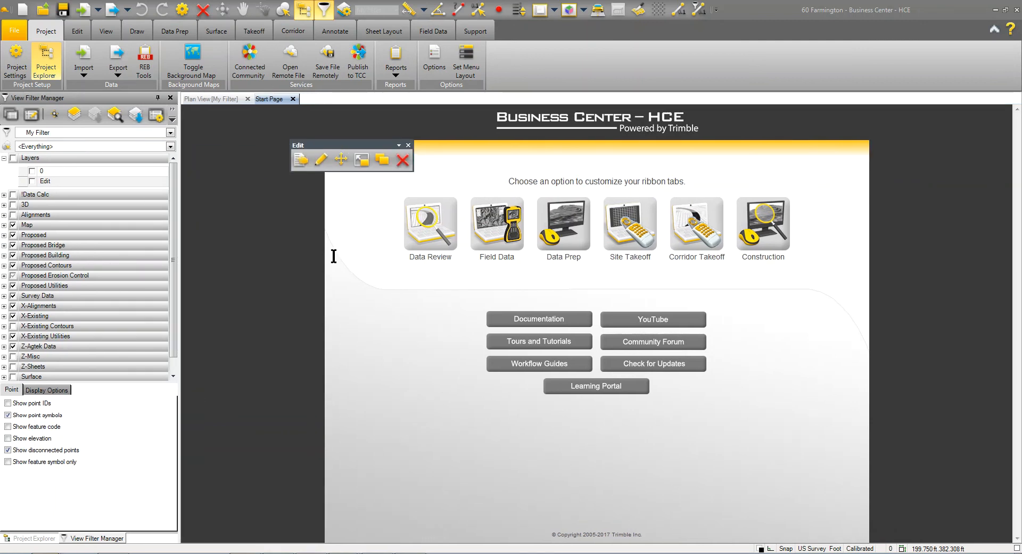
mouse_move(477, 164)
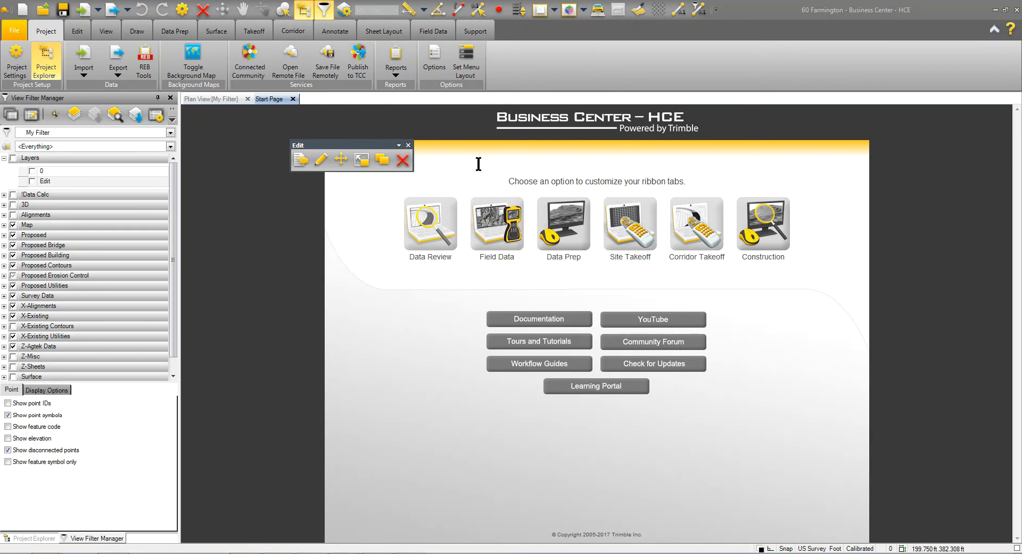